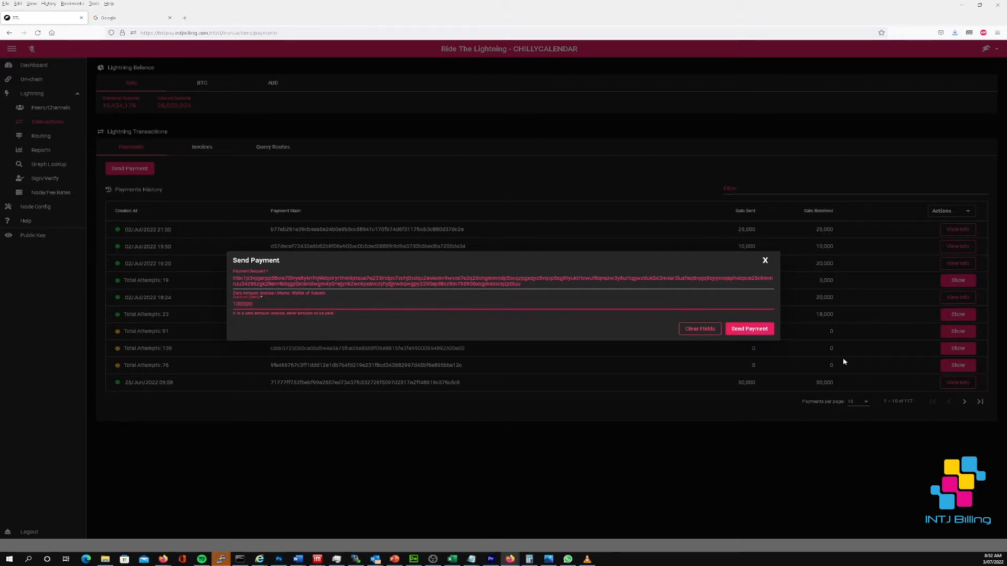
Submit the 100,000-sat payment for the zero-amount Wallet of Satoshi invoice
click(749, 328)
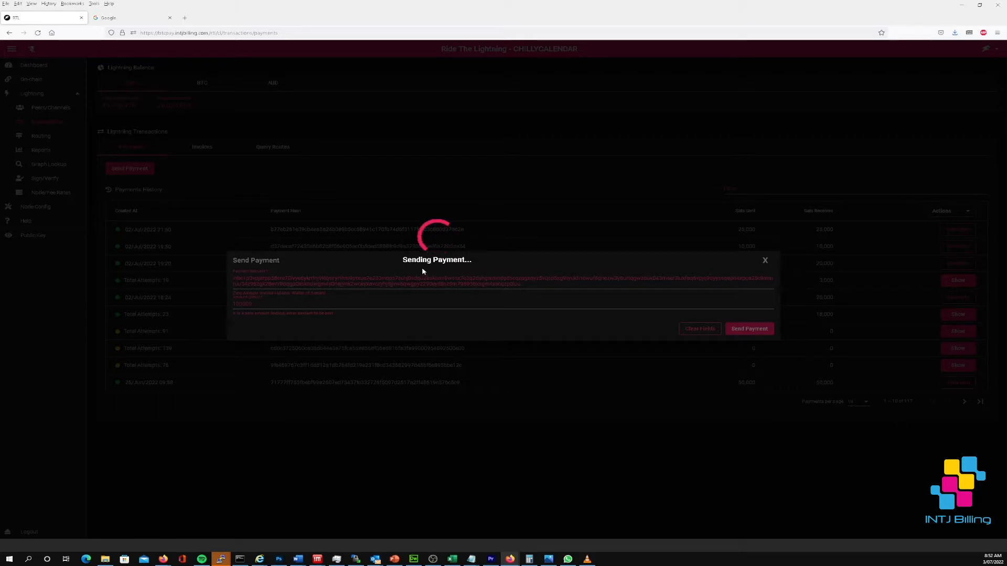
mouse_move(500, 308)
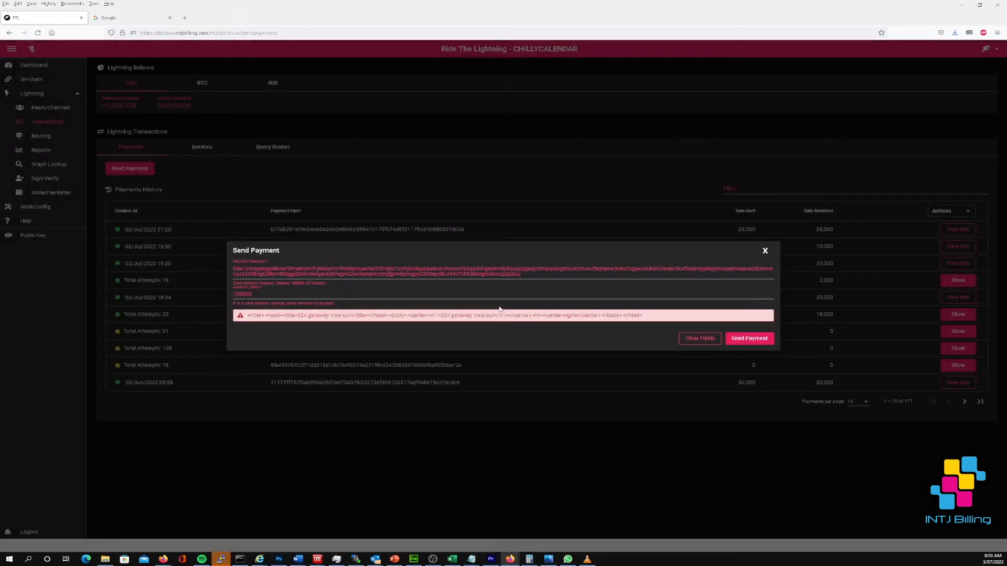
mouse_move(308, 326)
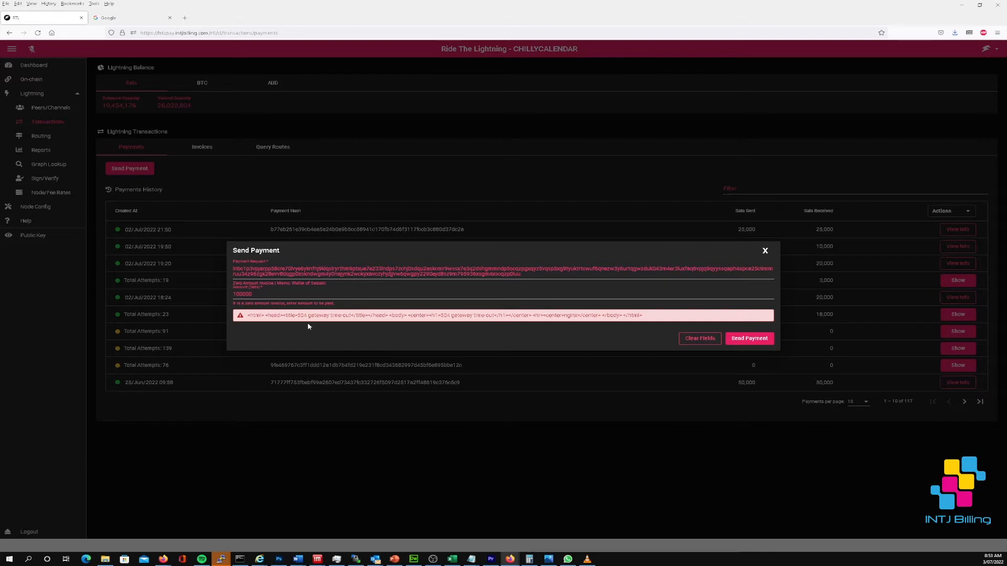
mouse_move(349, 324)
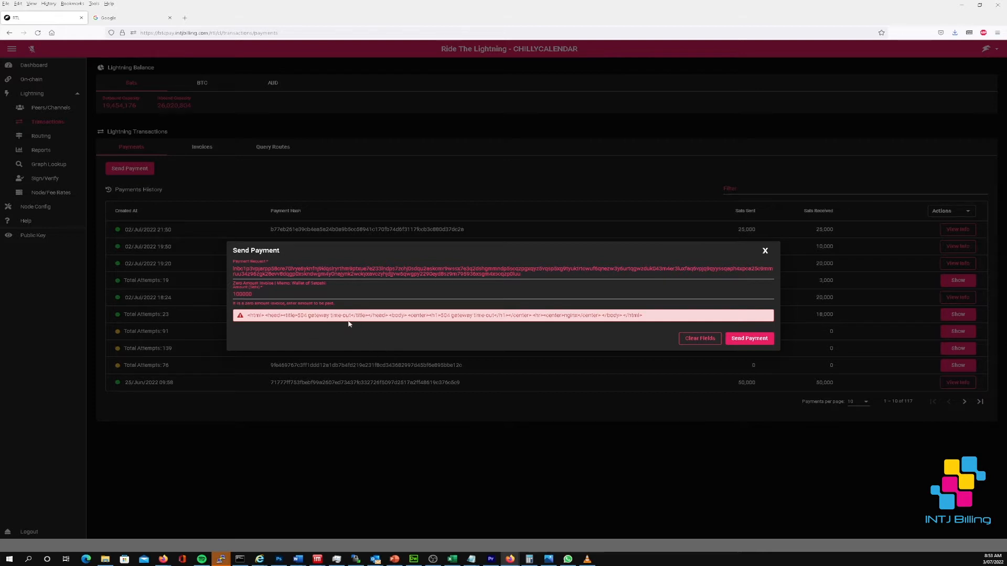
mouse_move(560, 324)
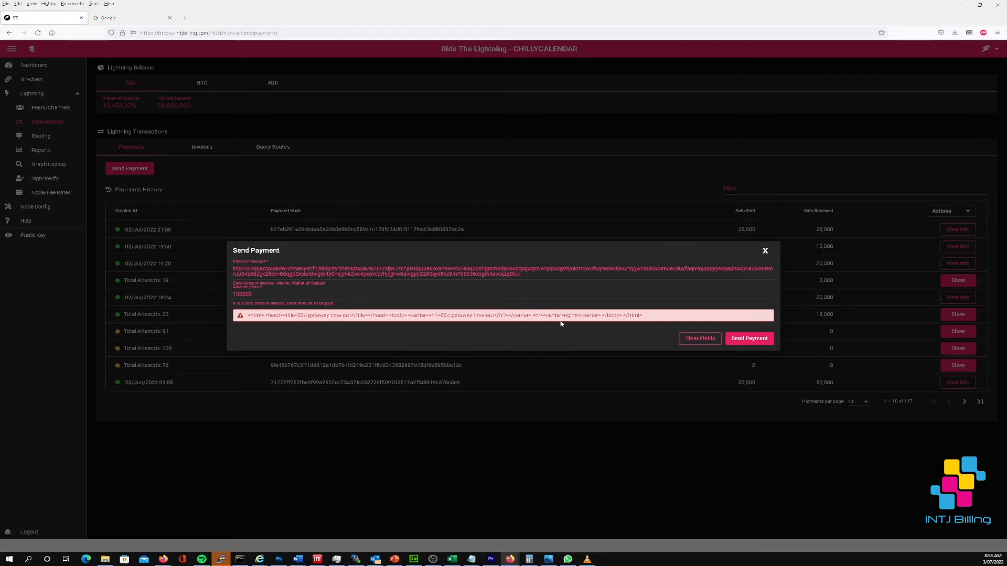
mouse_move(571, 322)
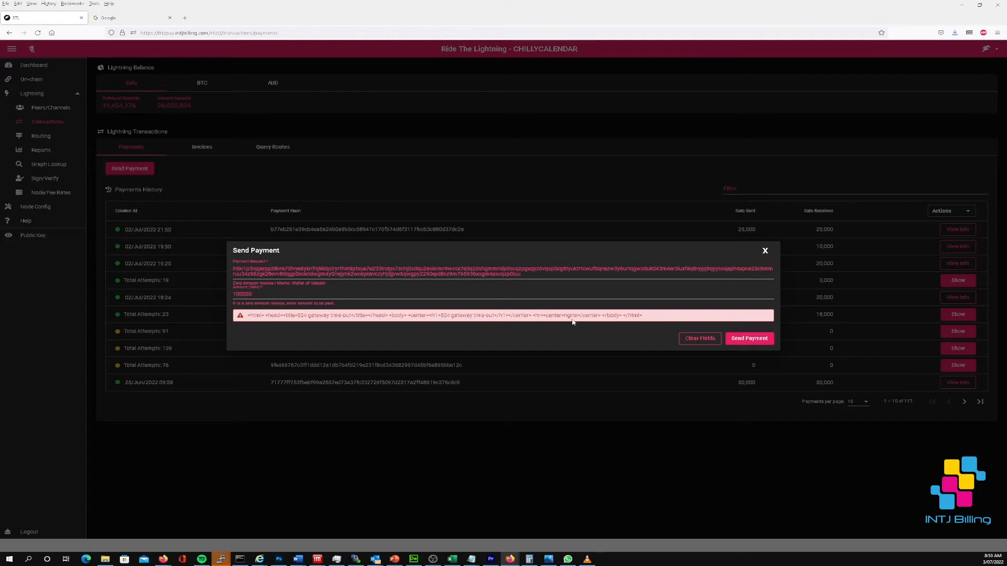
mouse_move(572, 321)
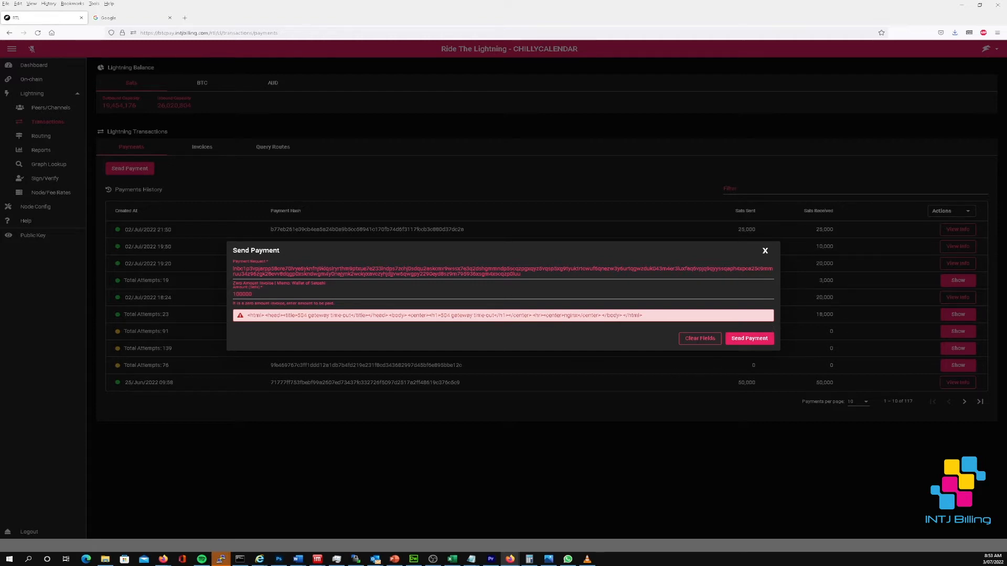
Close the Send Payment dialog after the gateway time-out error
click(764, 251)
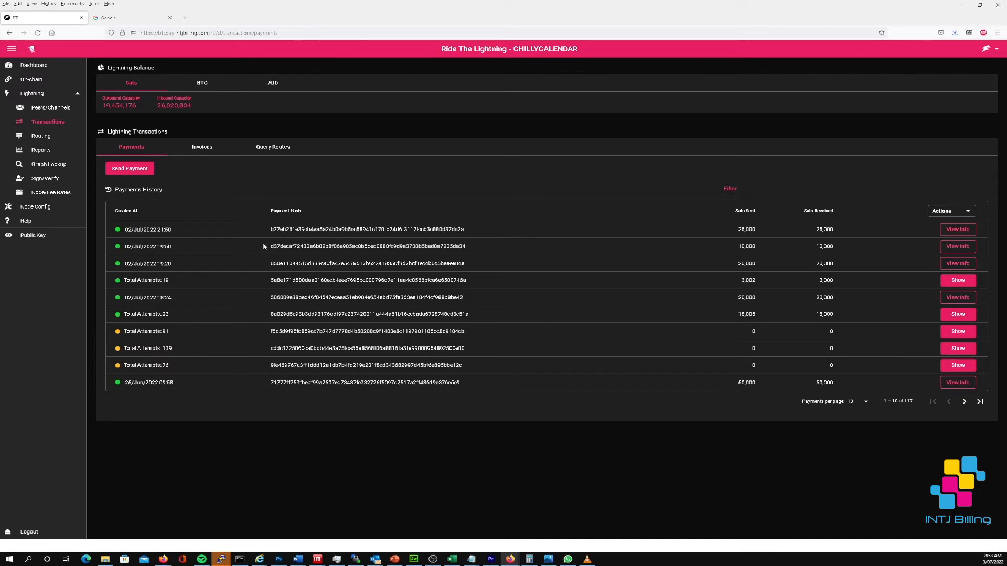
mouse_move(41, 135)
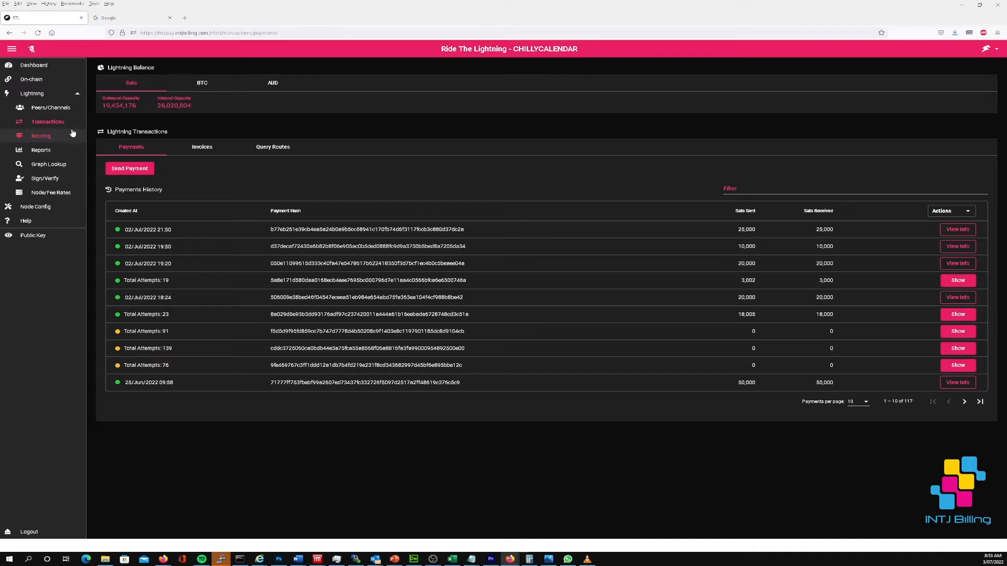
View the Wallet of Satoshi channel in Peers/Channels: 16,300 local, 483,700 remote sats
click(50, 107)
text(wall)
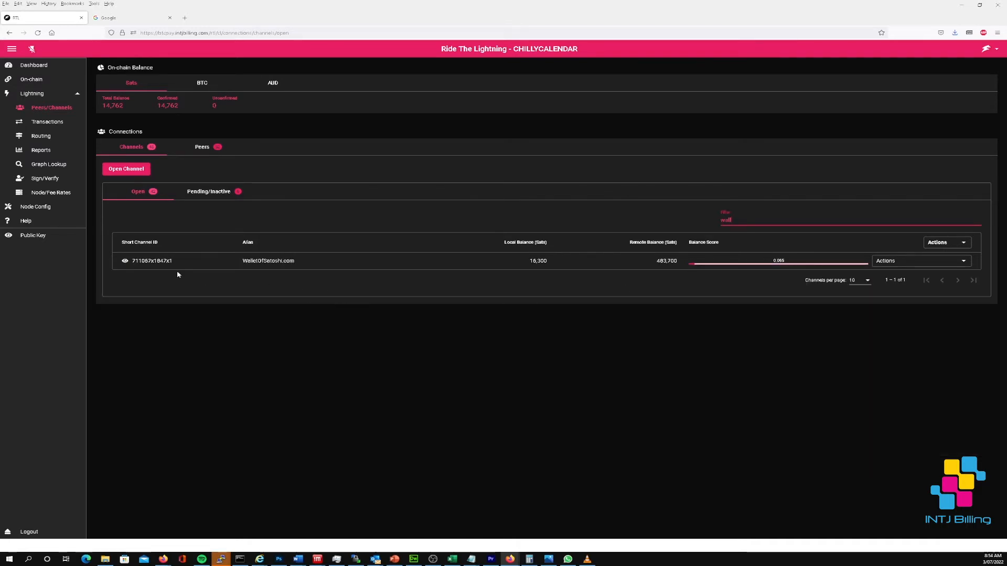
mouse_move(612, 277)
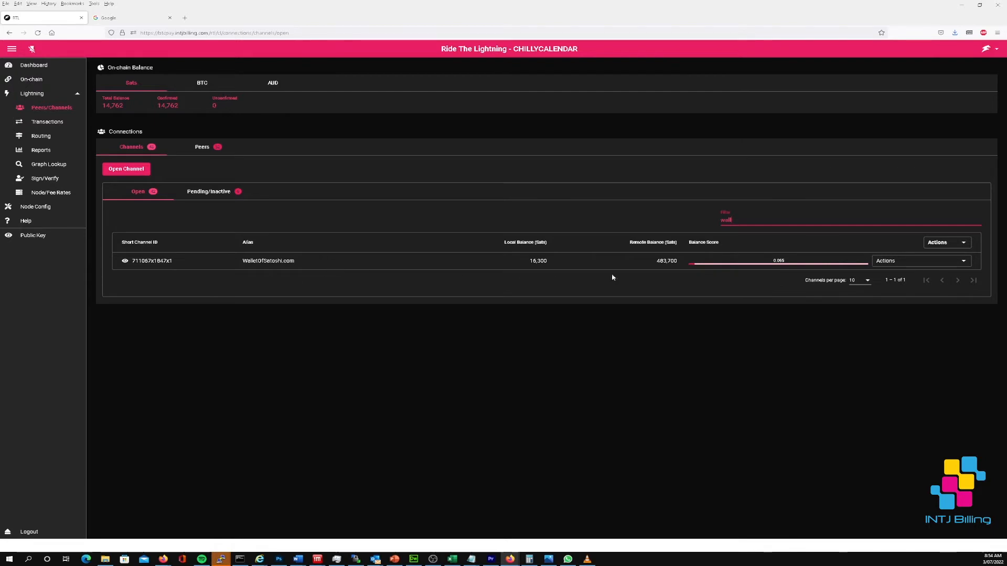
mouse_move(697, 272)
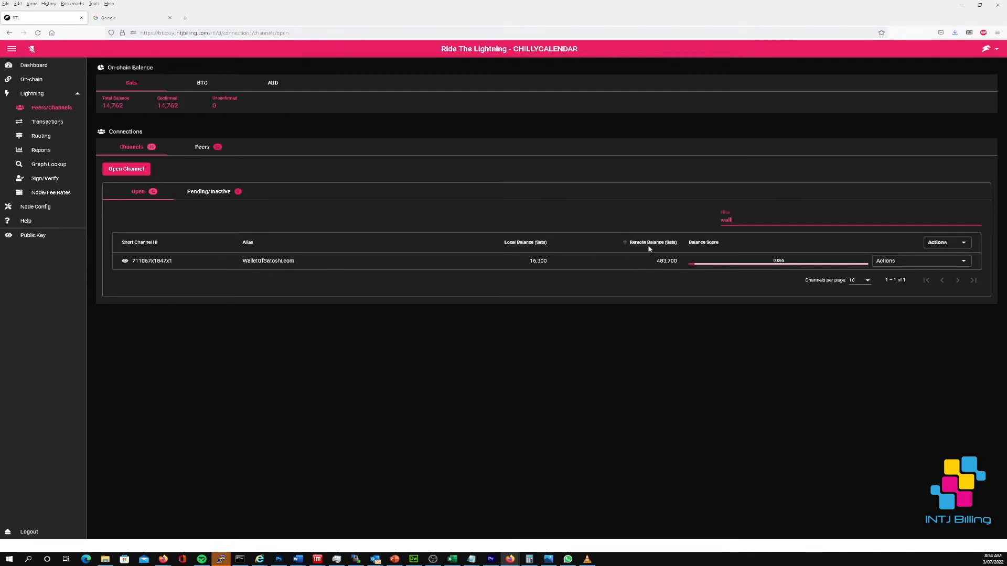
click(525, 243)
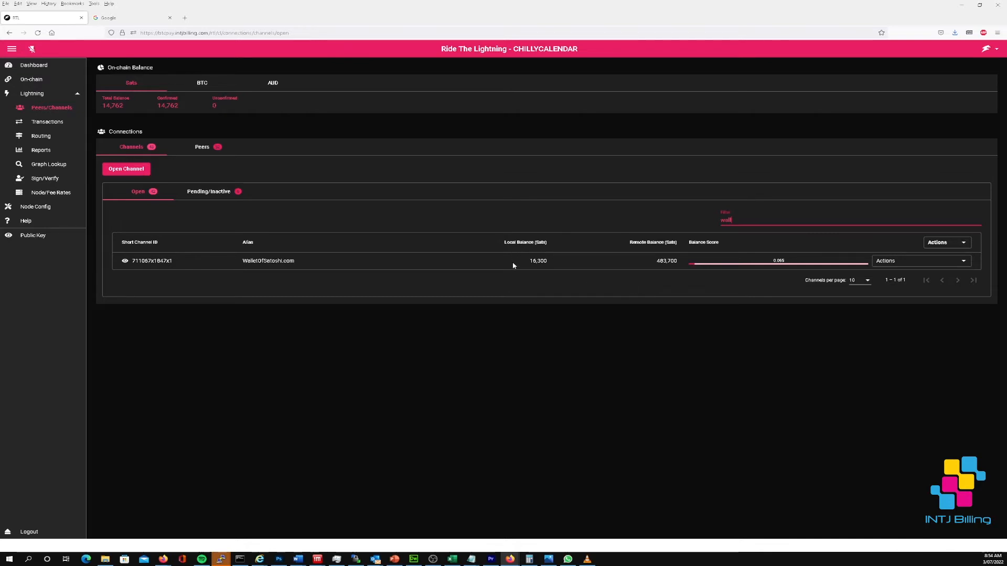
mouse_move(644, 266)
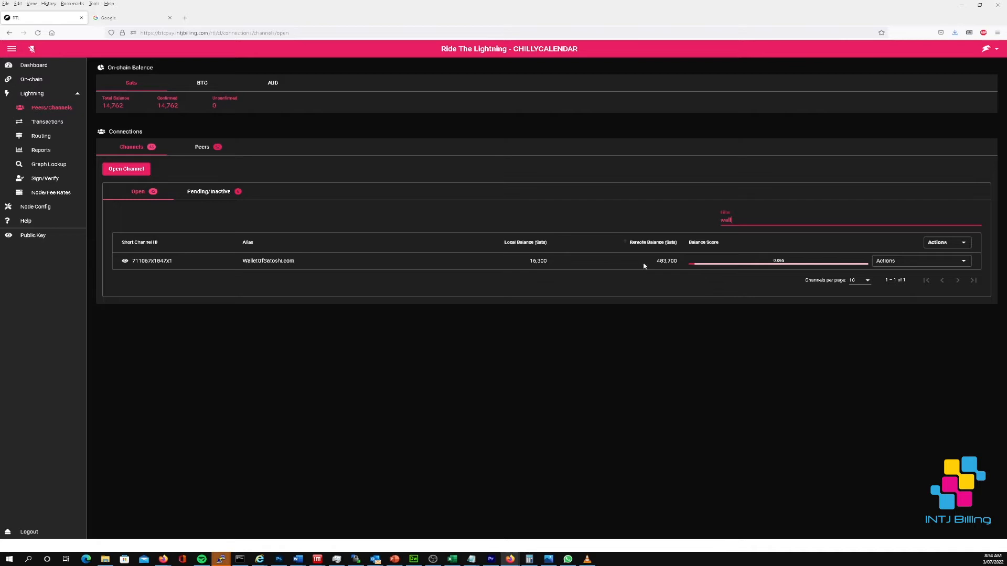
mouse_move(666, 277)
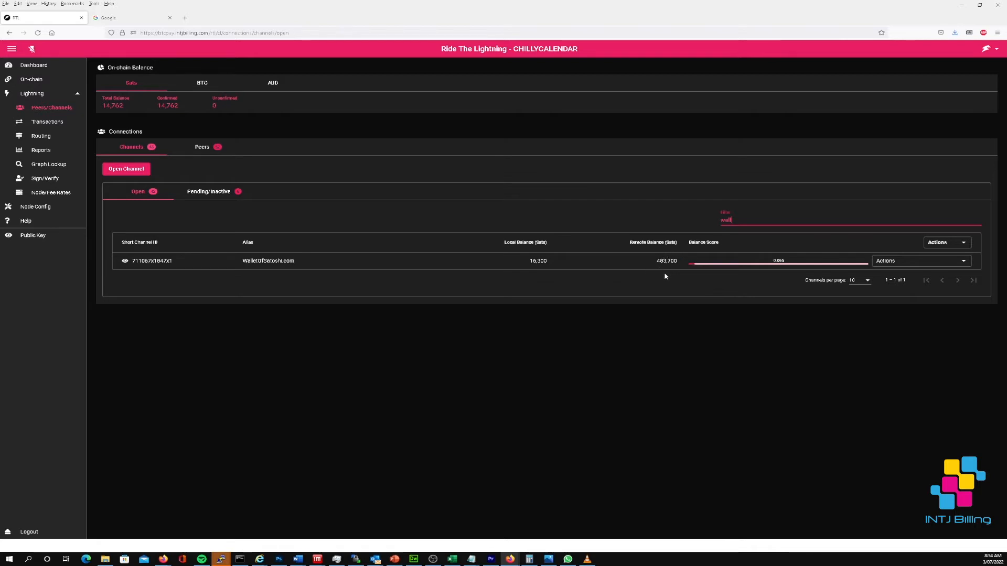
mouse_move(575, 294)
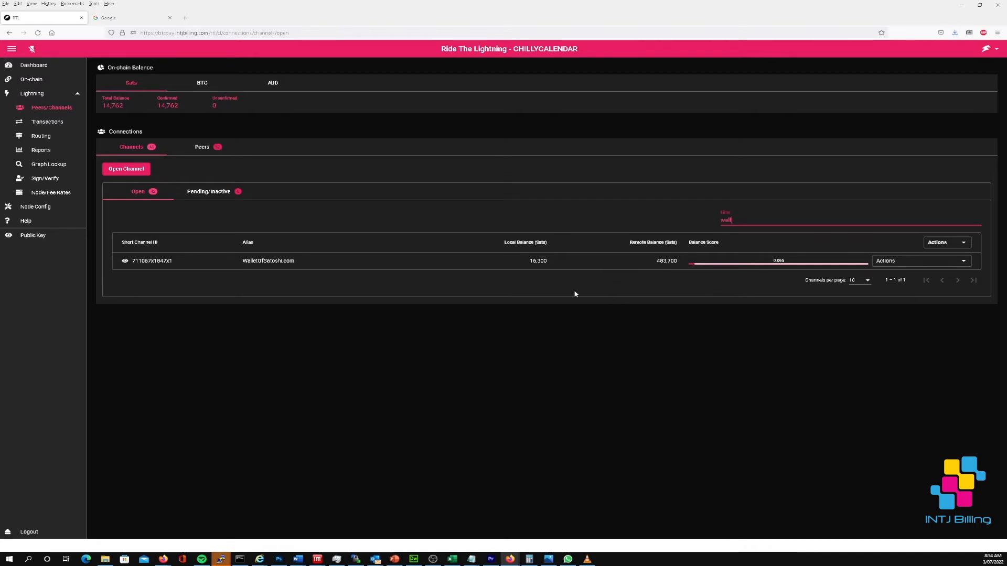
mouse_move(541, 289)
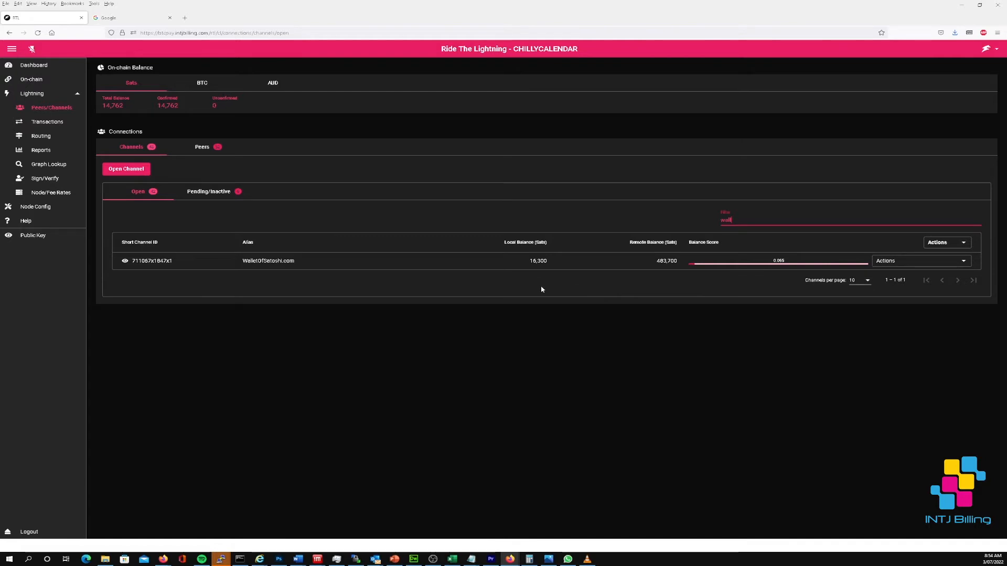
mouse_move(359, 281)
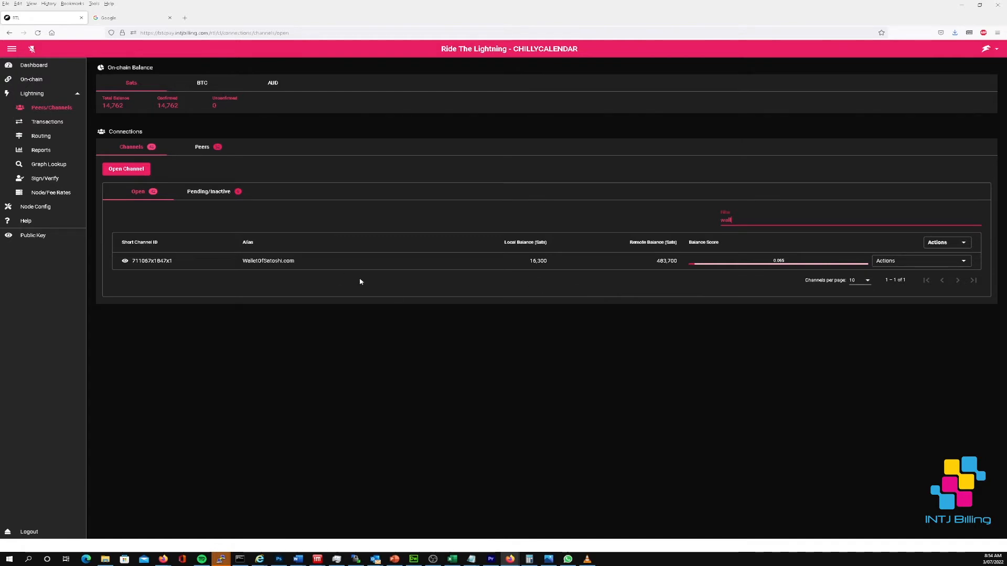
mouse_move(541, 283)
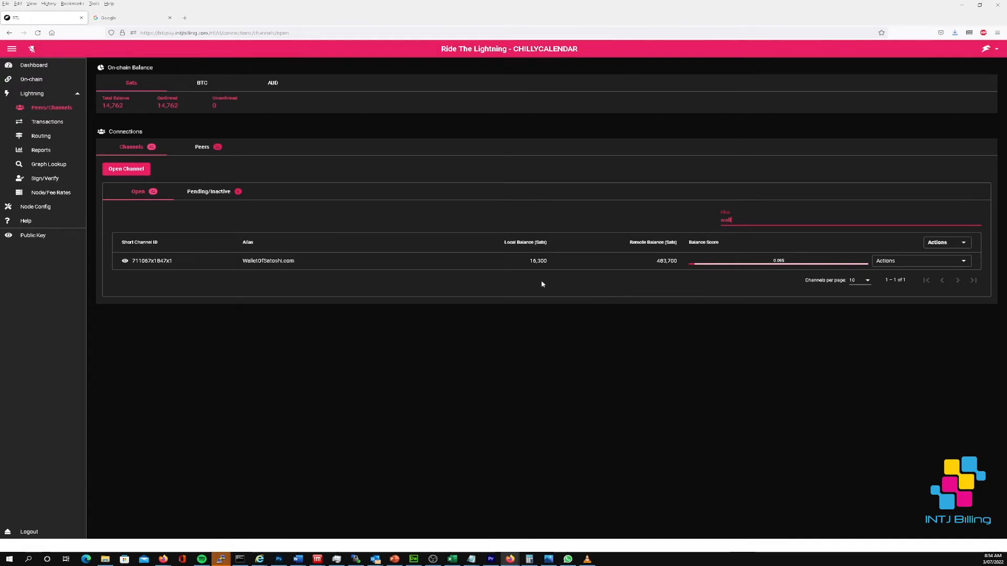
mouse_move(514, 272)
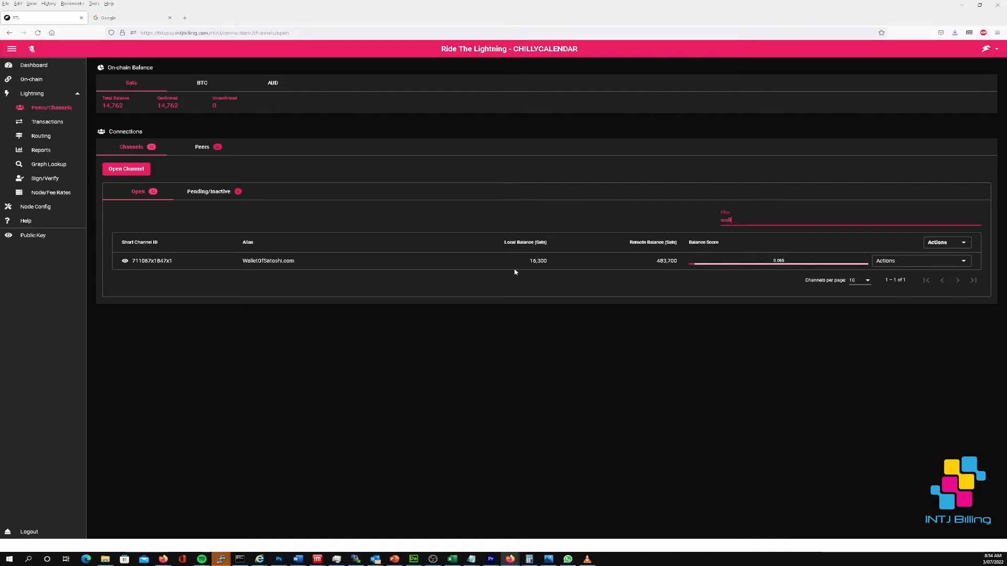
click(524, 242)
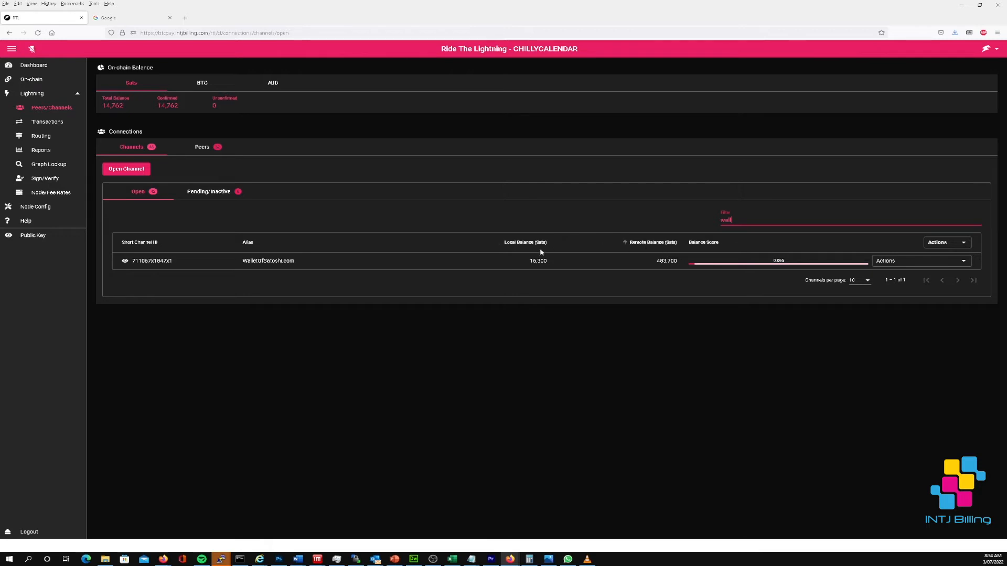
mouse_move(658, 275)
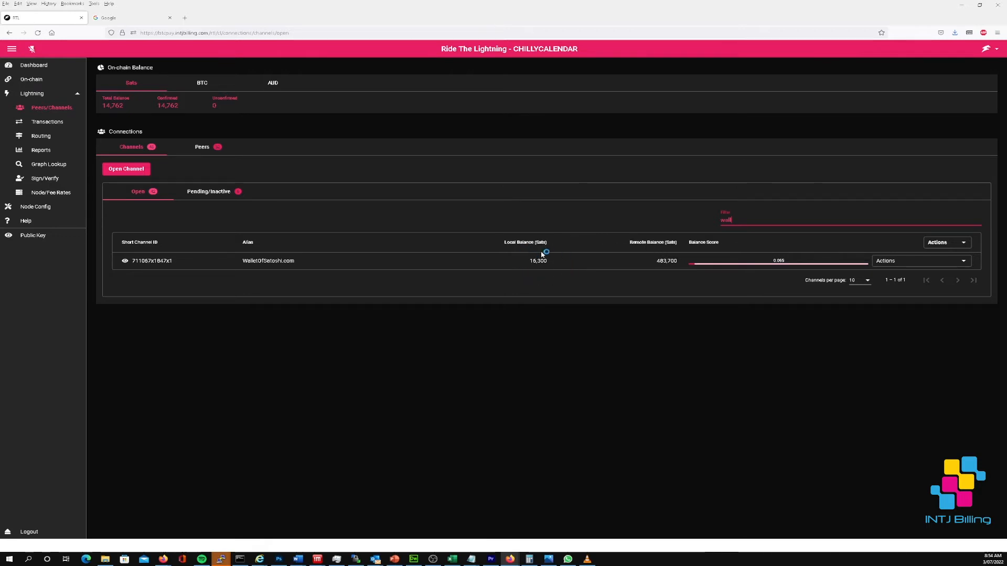
mouse_move(651, 280)
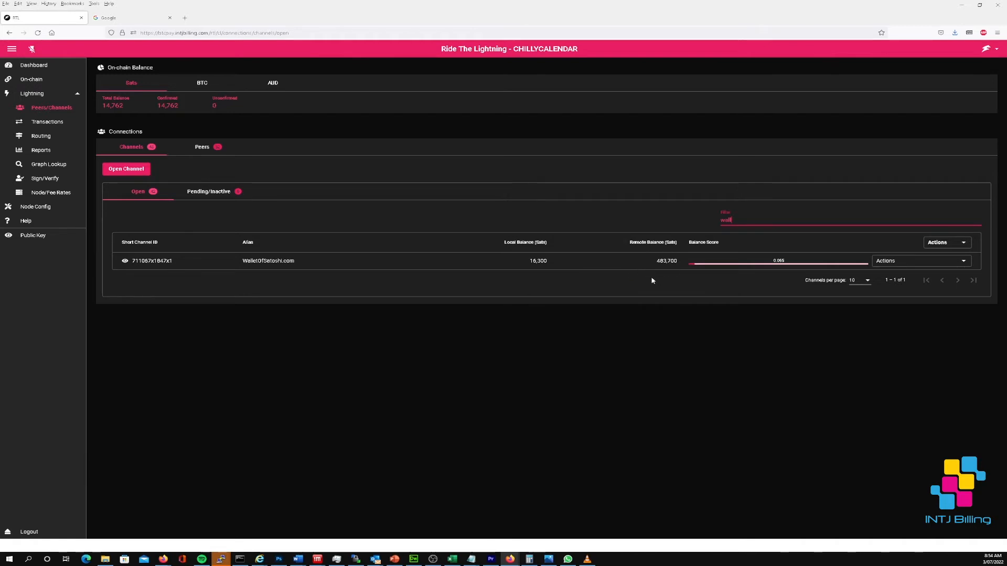
mouse_move(679, 258)
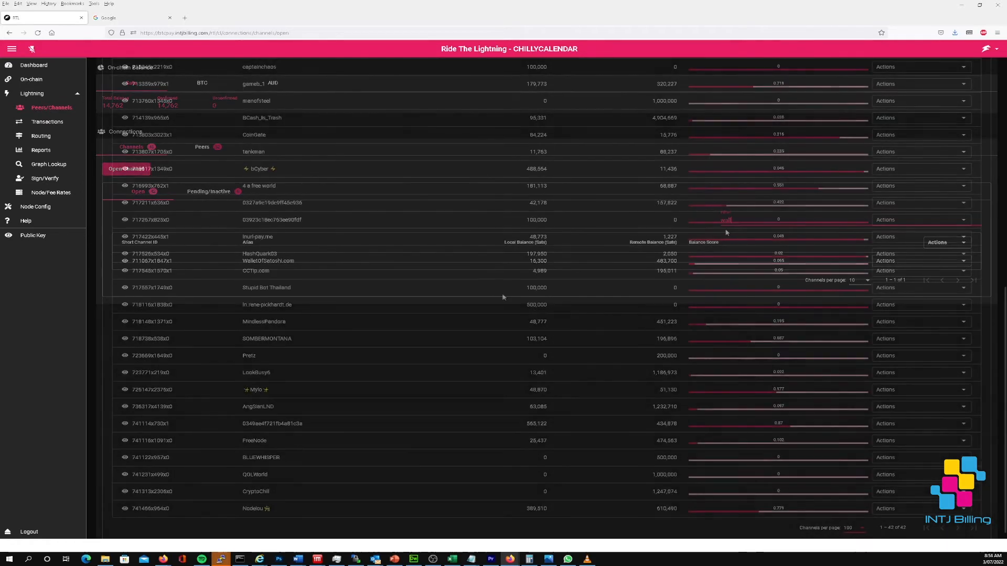
Scroll the channel list and filter it to ACINQ, showing 37,510 sats local
scroll(up, 3)
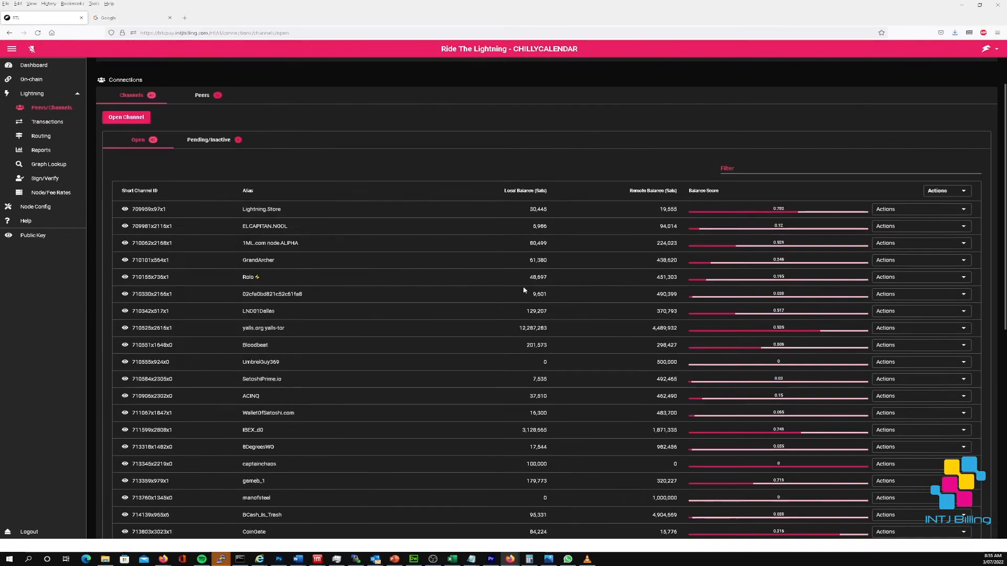
scroll(down, 3)
text(acinq)
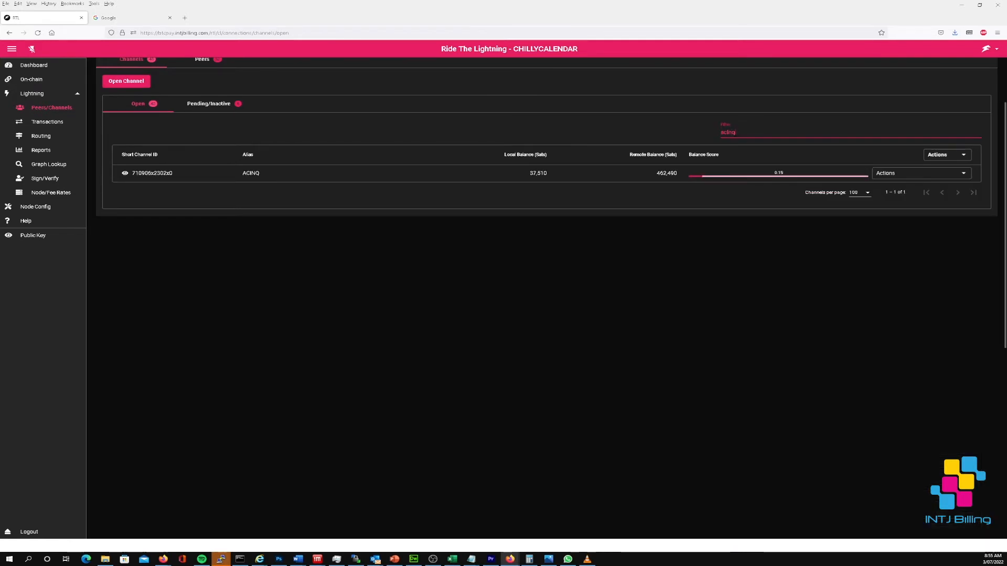
mouse_move(380, 198)
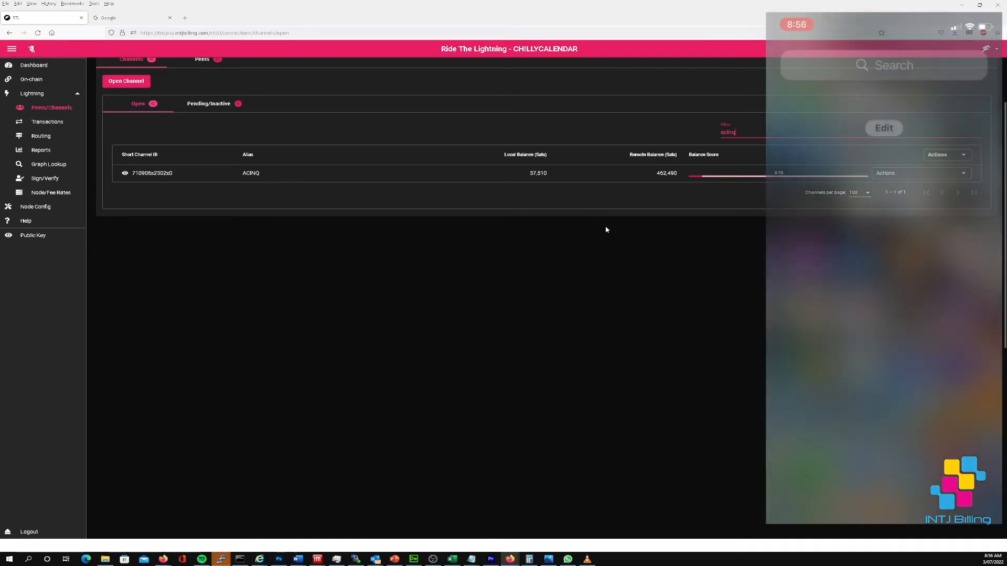
Search the iPhone for 'pho' and view Phoenix Wallet's 20.88 AUD balance
text(pho)
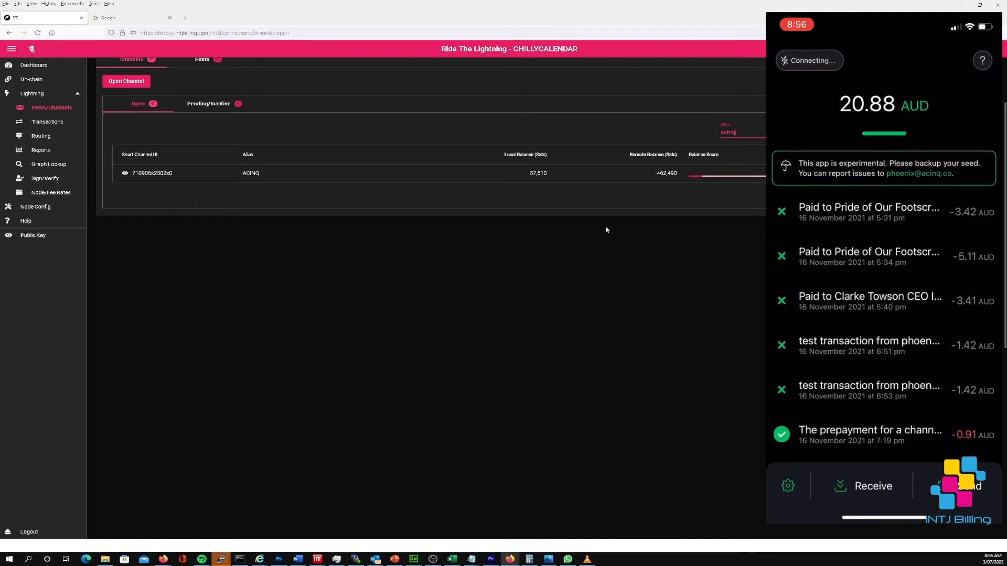
mouse_move(323, 178)
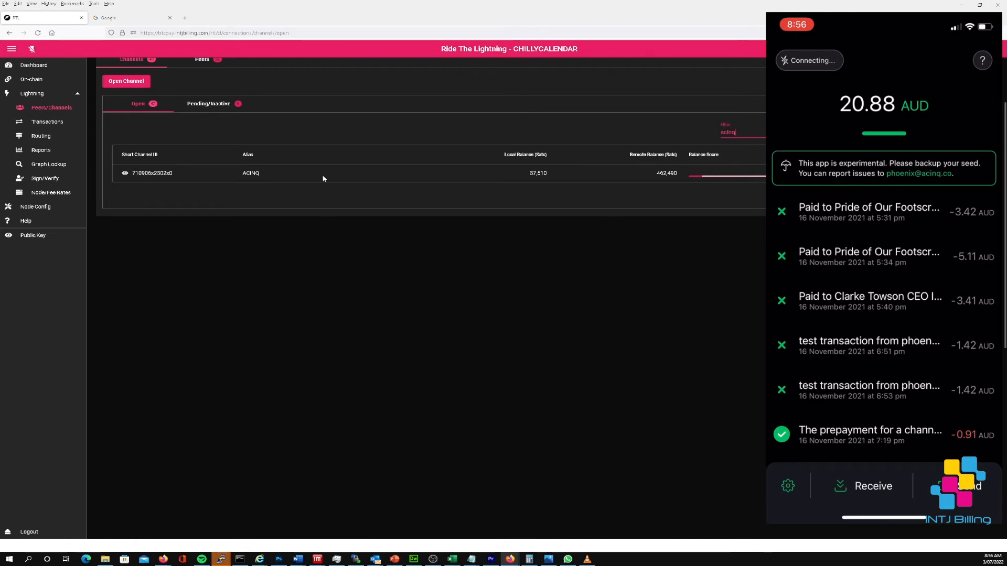
mouse_move(517, 181)
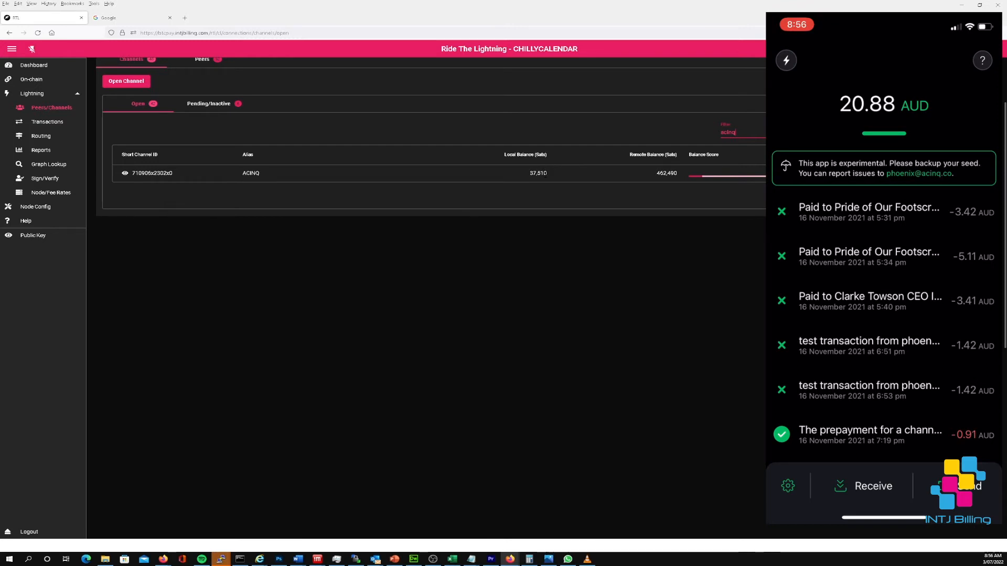
mouse_move(48, 121)
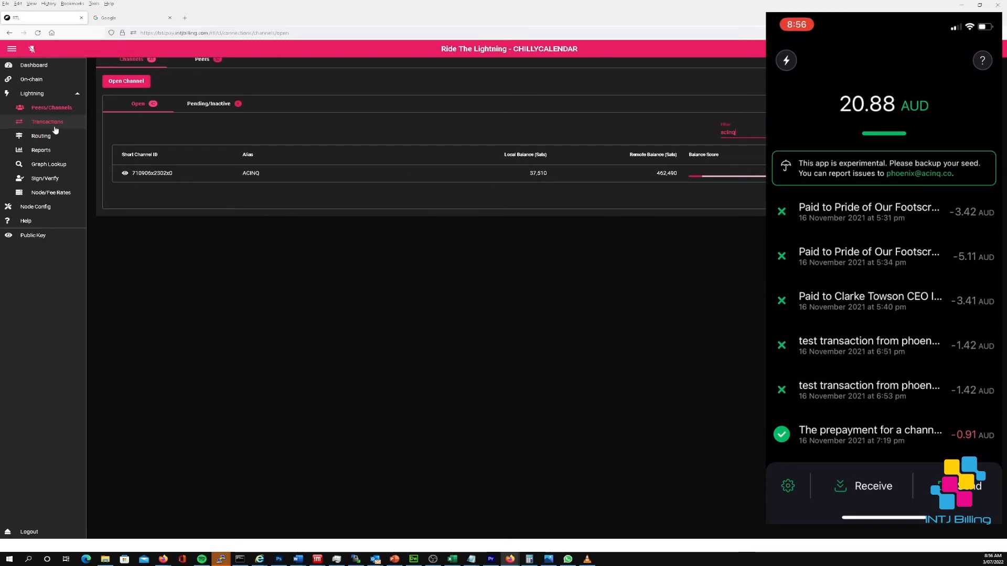
mouse_move(257, 201)
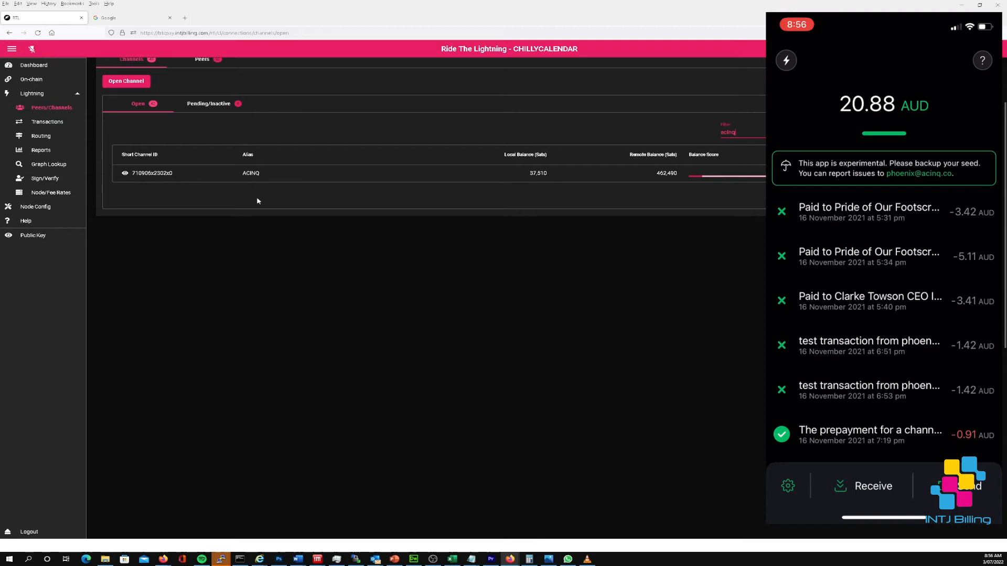
click(873, 486)
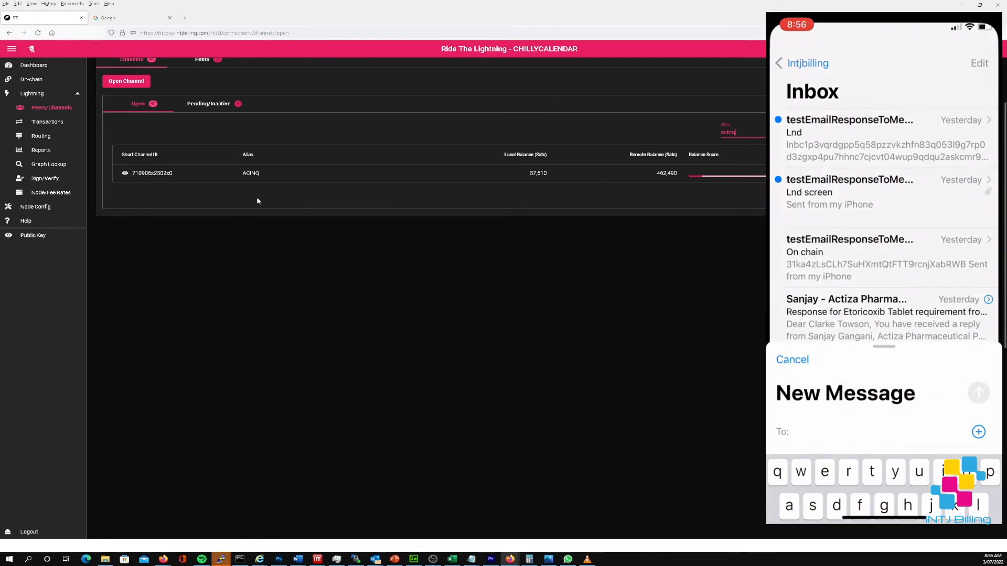
Address the email to the test contact, set subject 'Lnd', and paste the invoice in the body
text(cla)
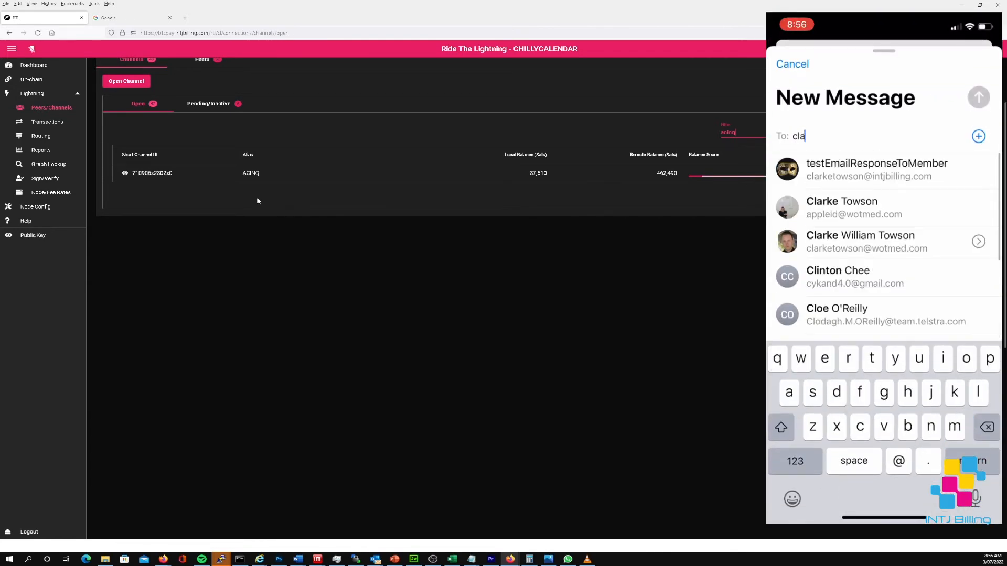
click(876, 169)
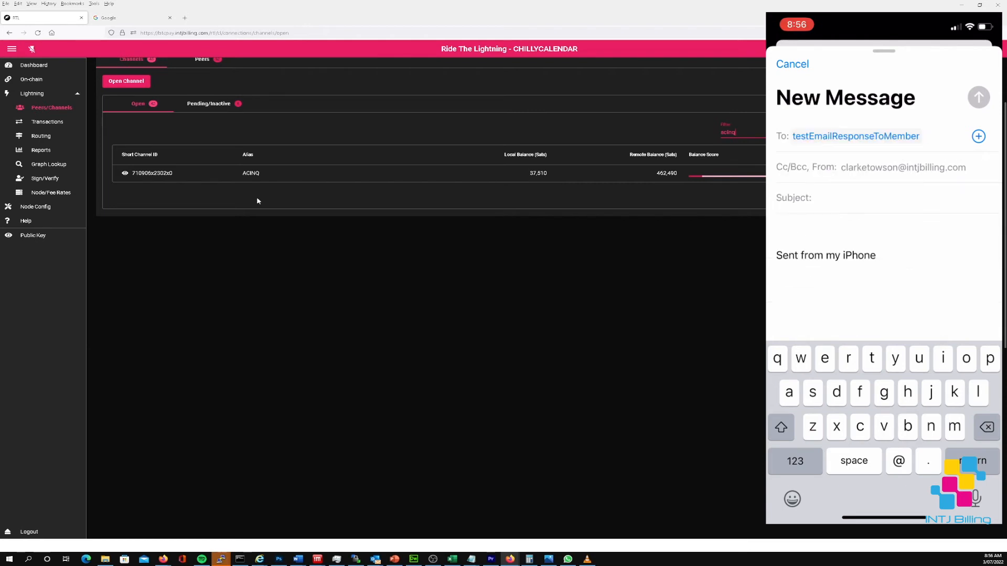
text(Lnd)
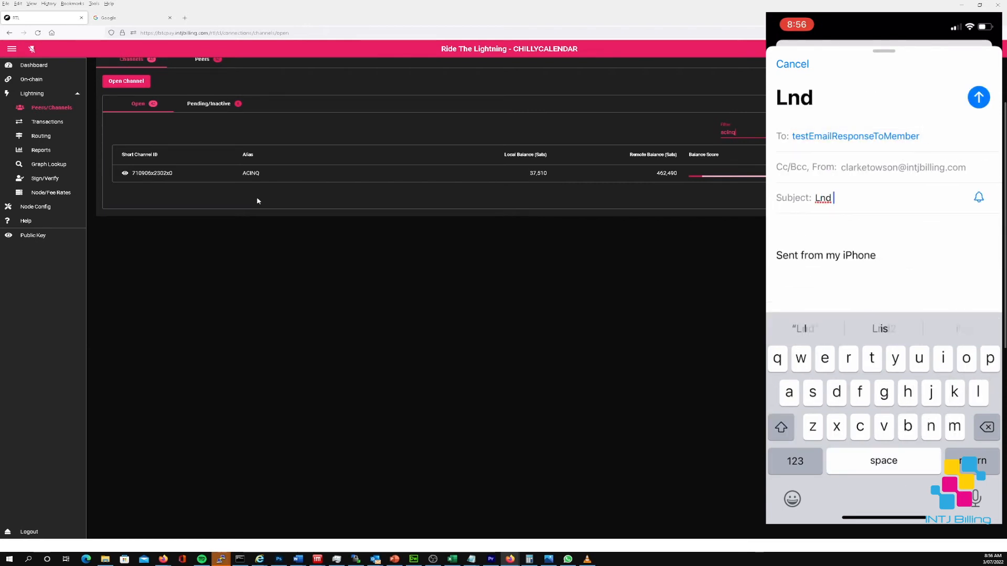
click(867, 225)
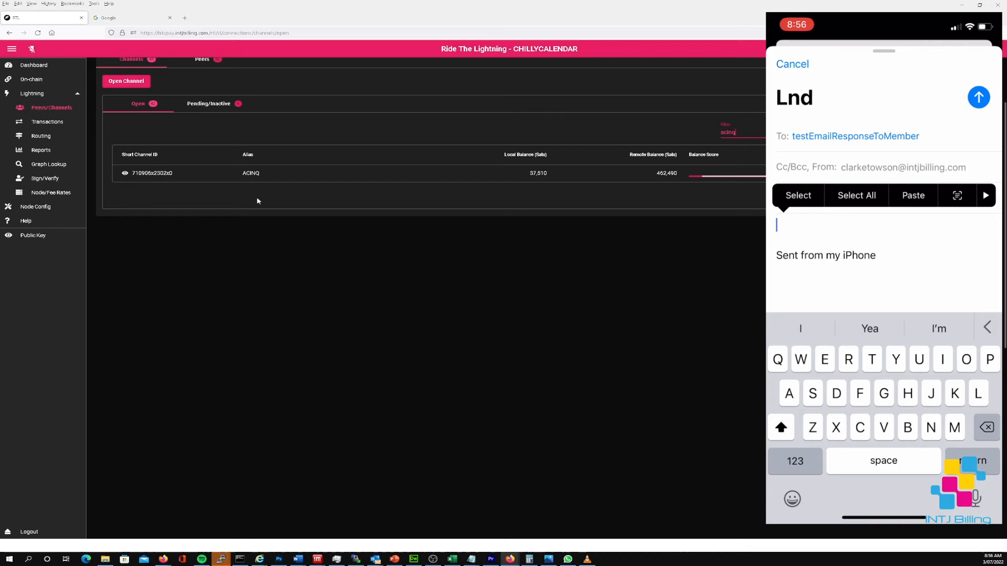
click(793, 64)
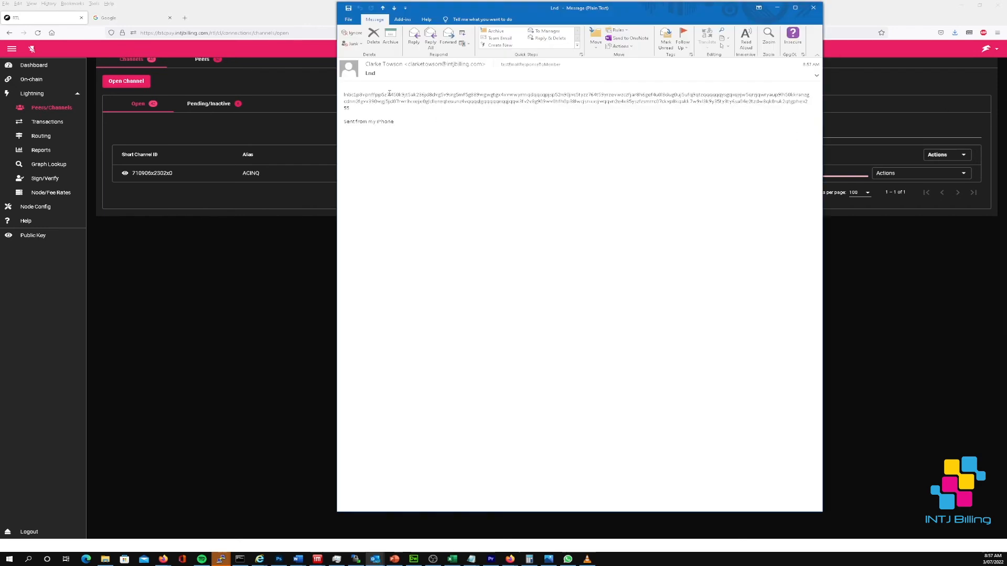
Copy the invoice string from the Lnd email and close the message
right_click(389, 96)
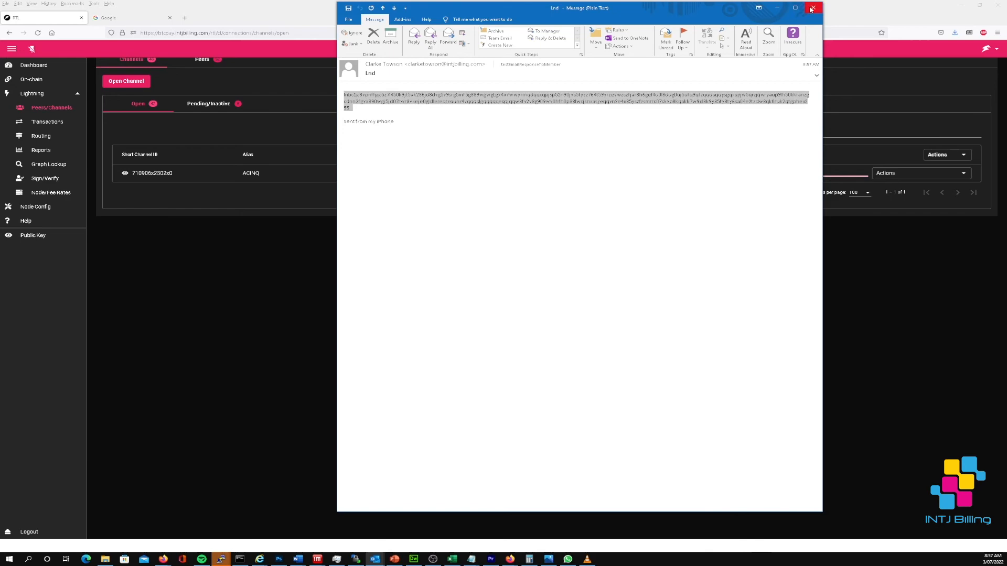
click(812, 8)
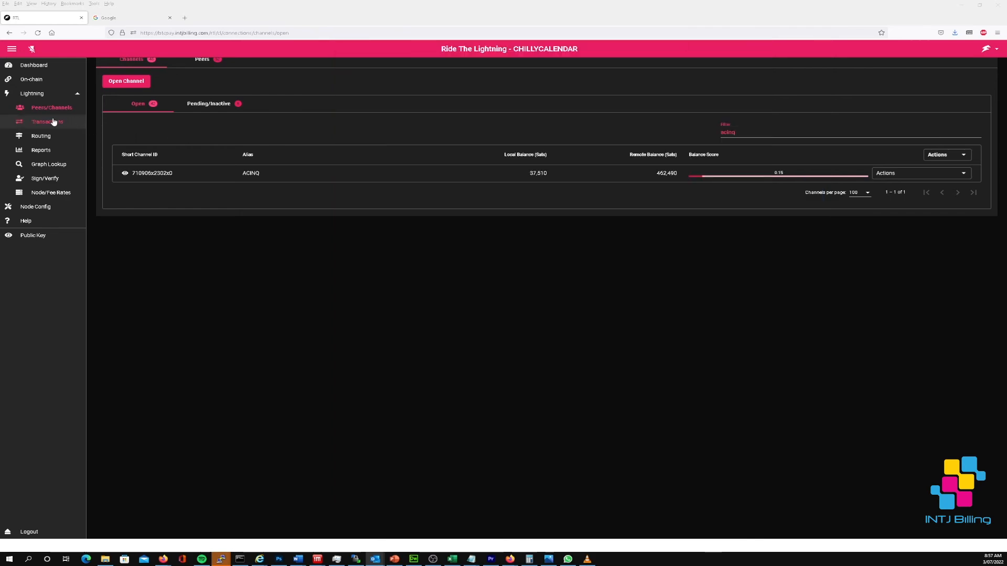
Send the Phoenix invoice payment from Lightning Transactions, recording a successful 5,002-sat payment
click(47, 122)
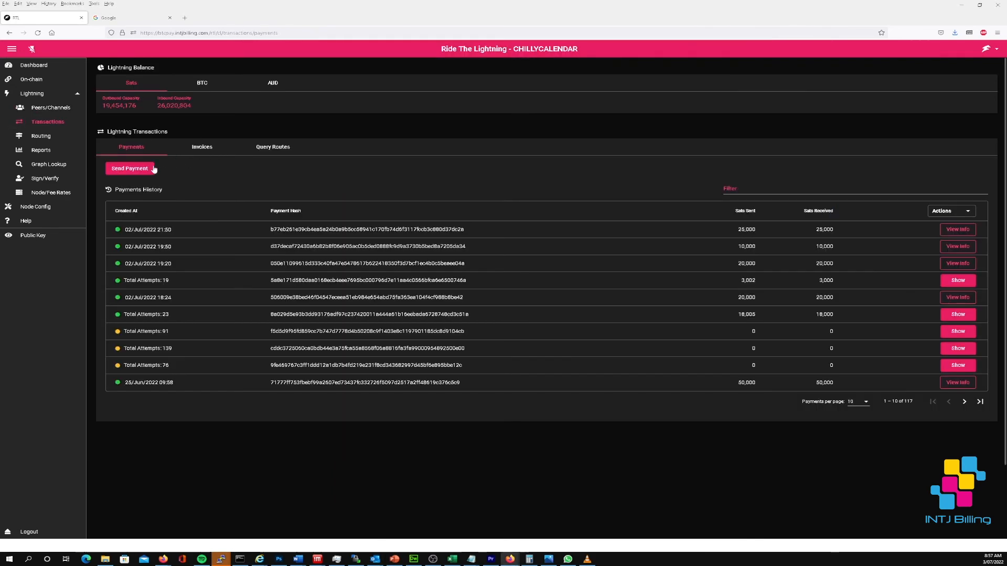
click(129, 169)
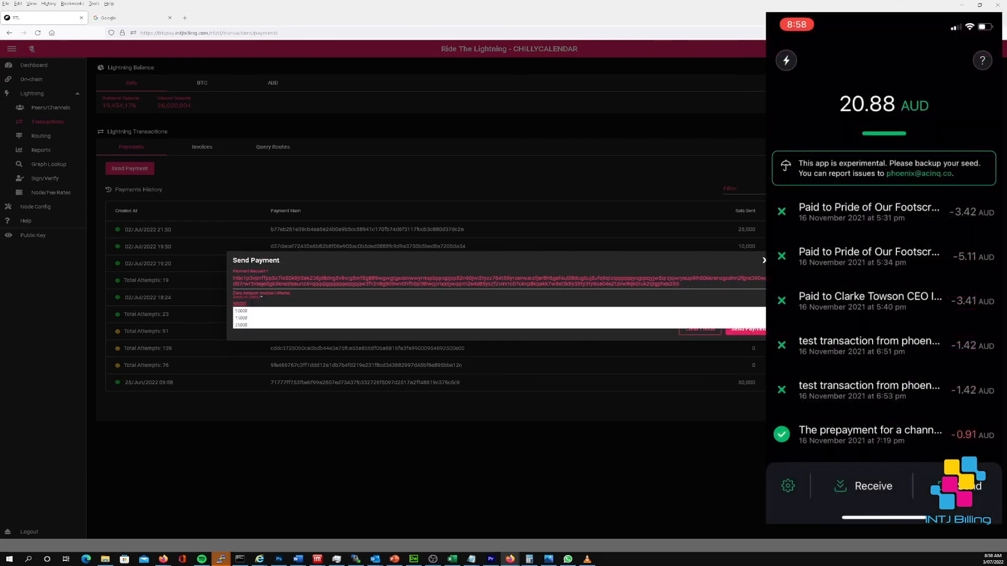
click(747, 328)
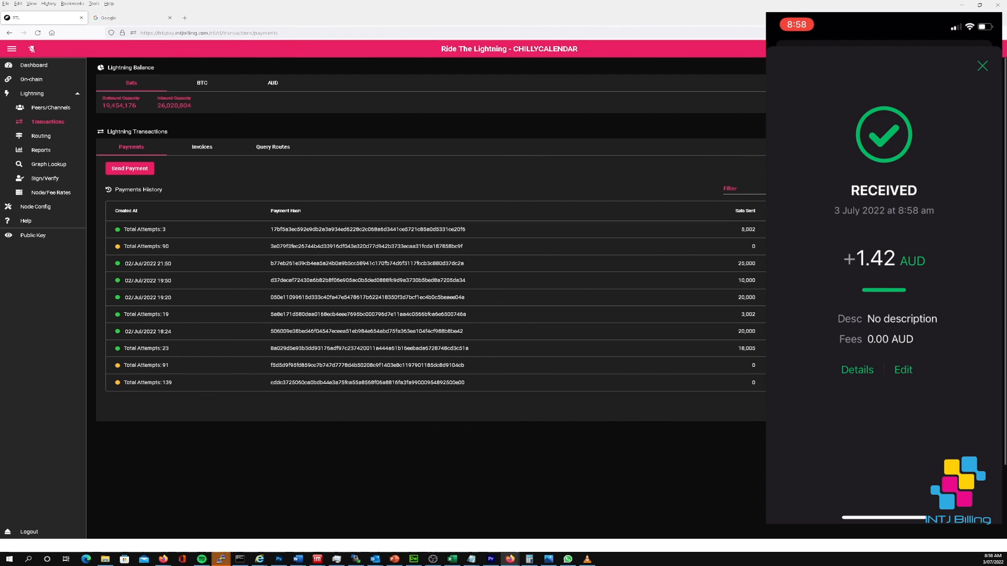
click(37, 32)
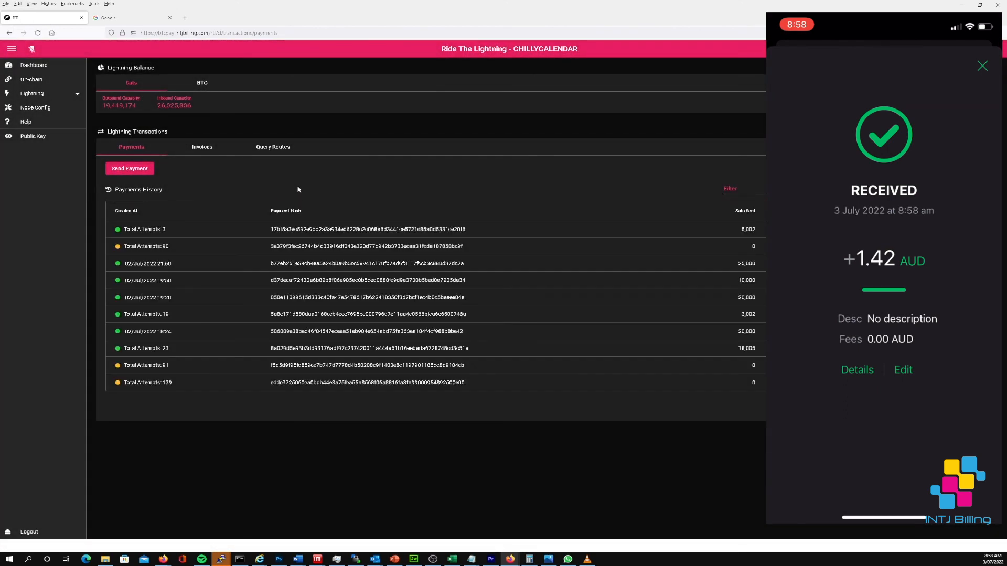
mouse_move(117, 229)
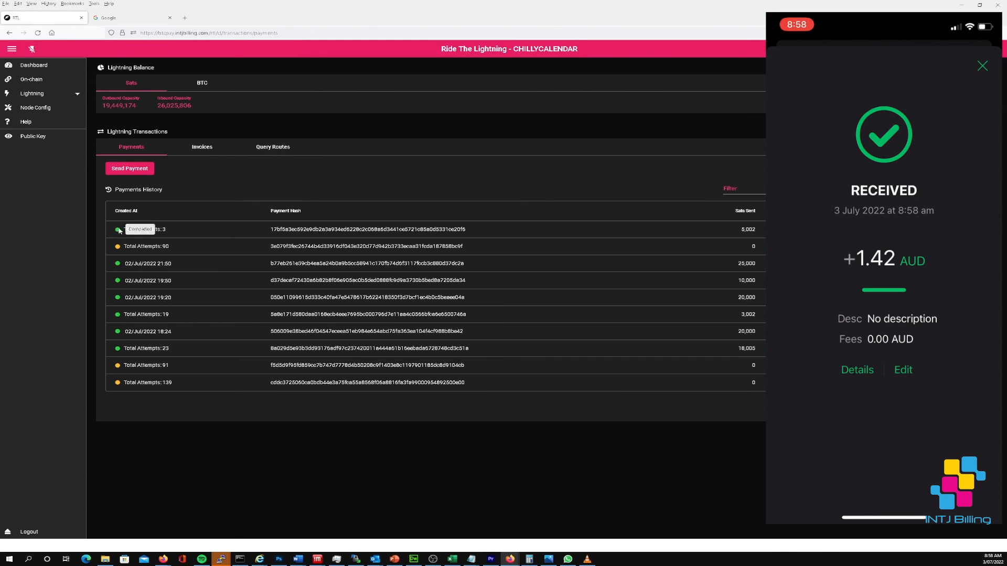
mouse_move(358, 258)
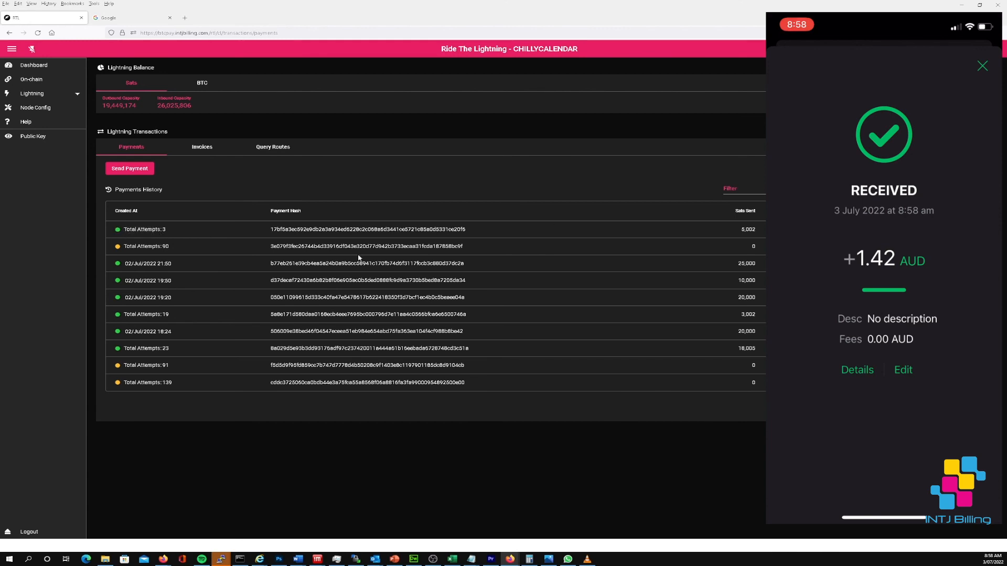
Filter Peers/Channels by 'ACIN' to show ACINQ at 32,509 local, 467,491 remote sats
click(31, 80)
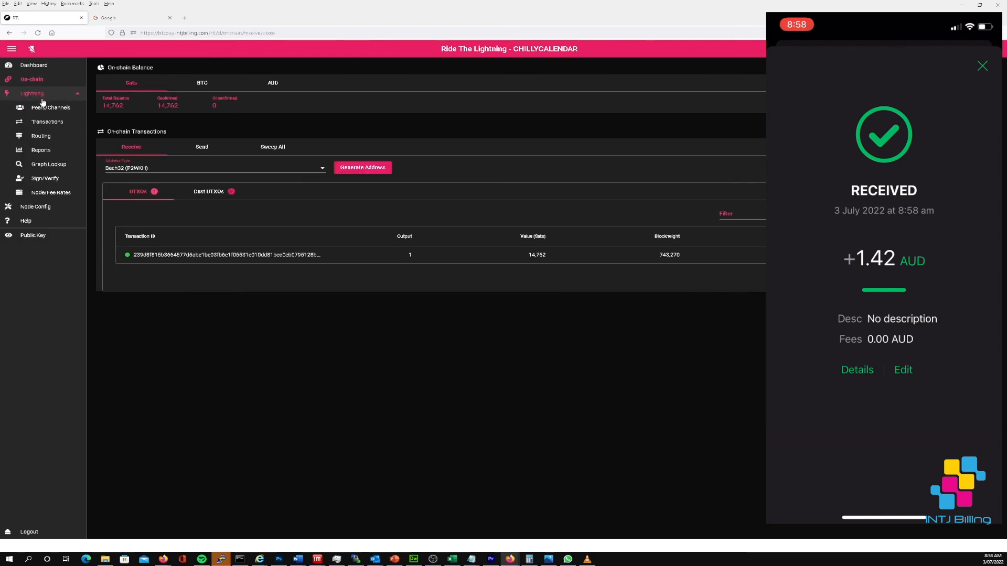
click(51, 107)
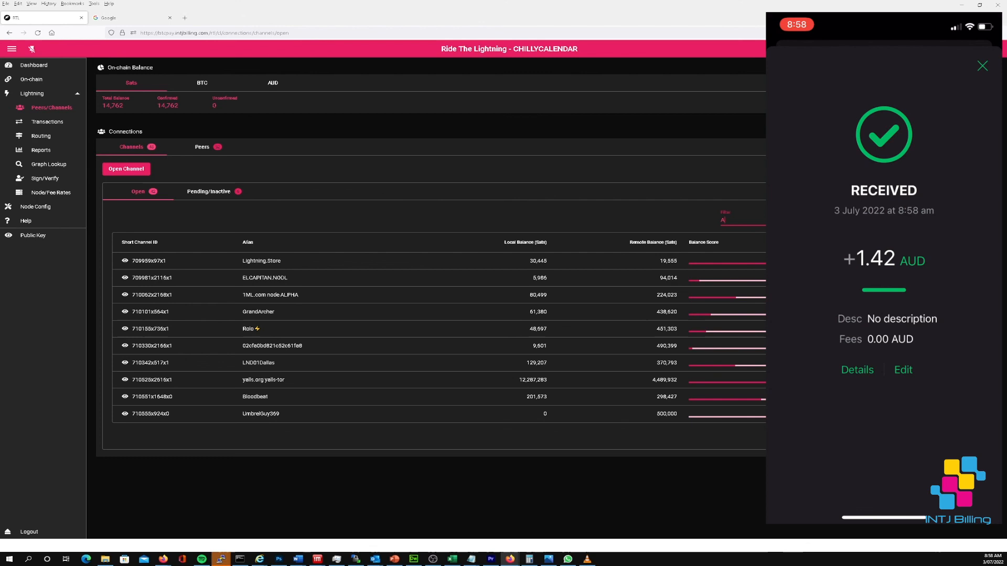
text(ACIN)
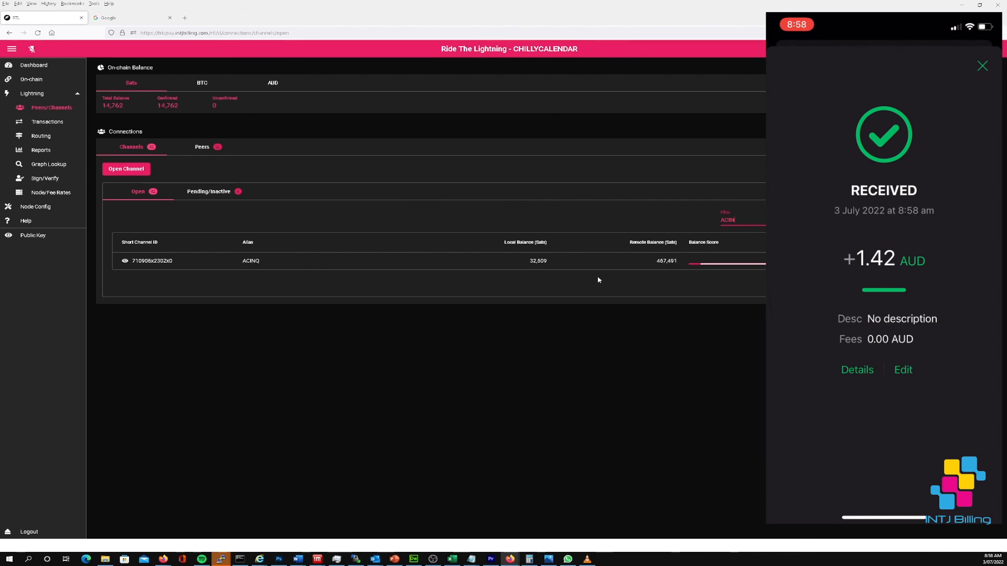
mouse_move(563, 269)
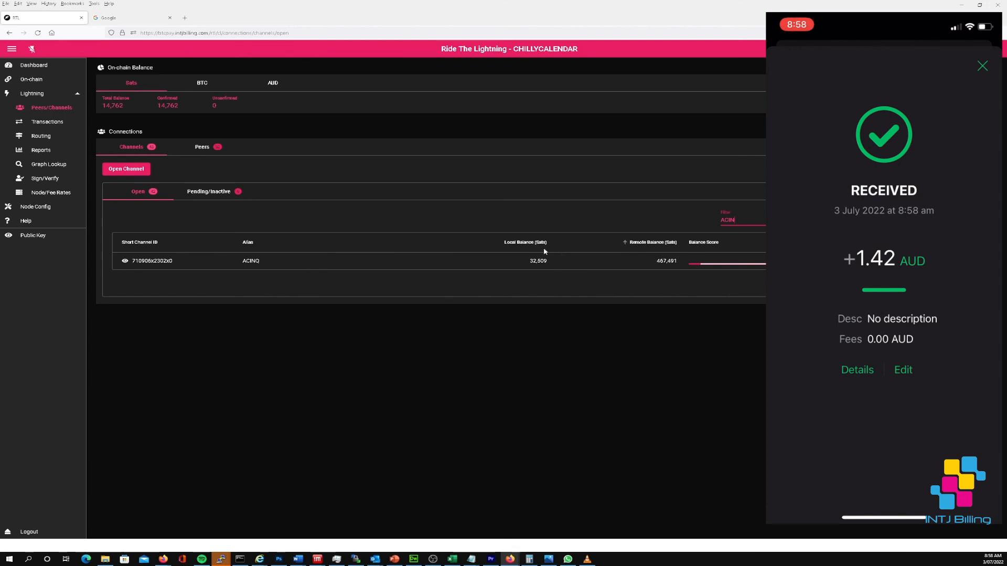
mouse_move(514, 264)
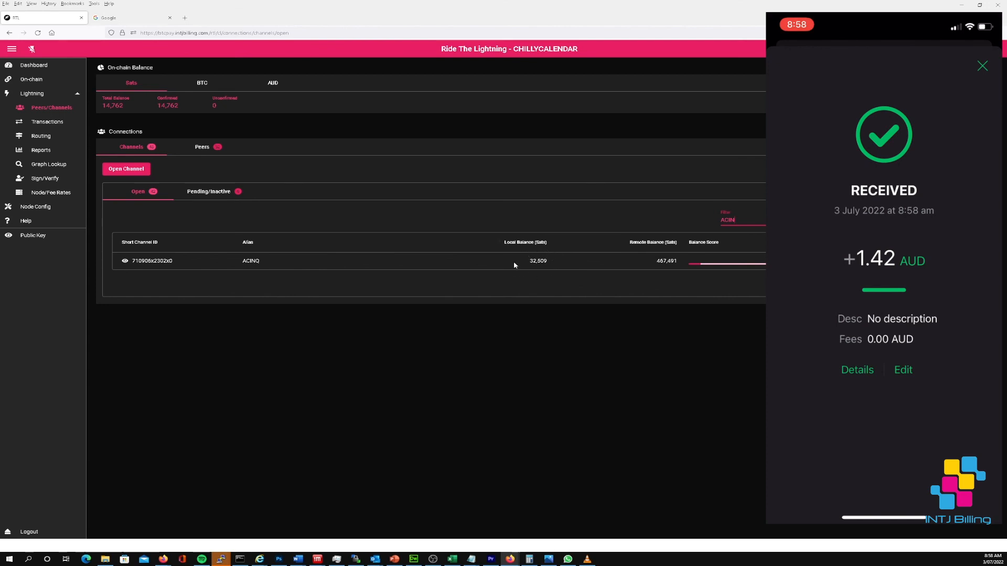
mouse_move(553, 279)
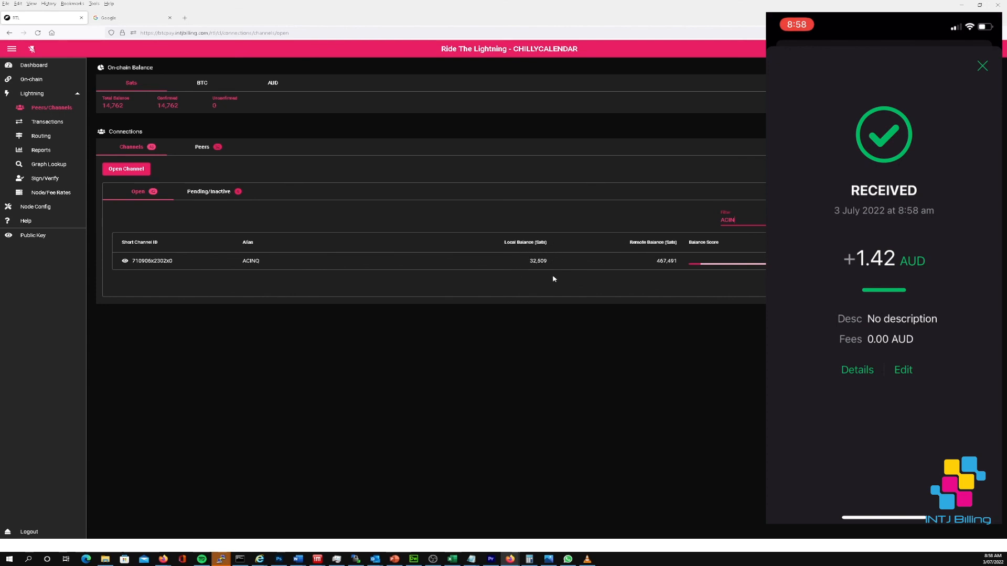